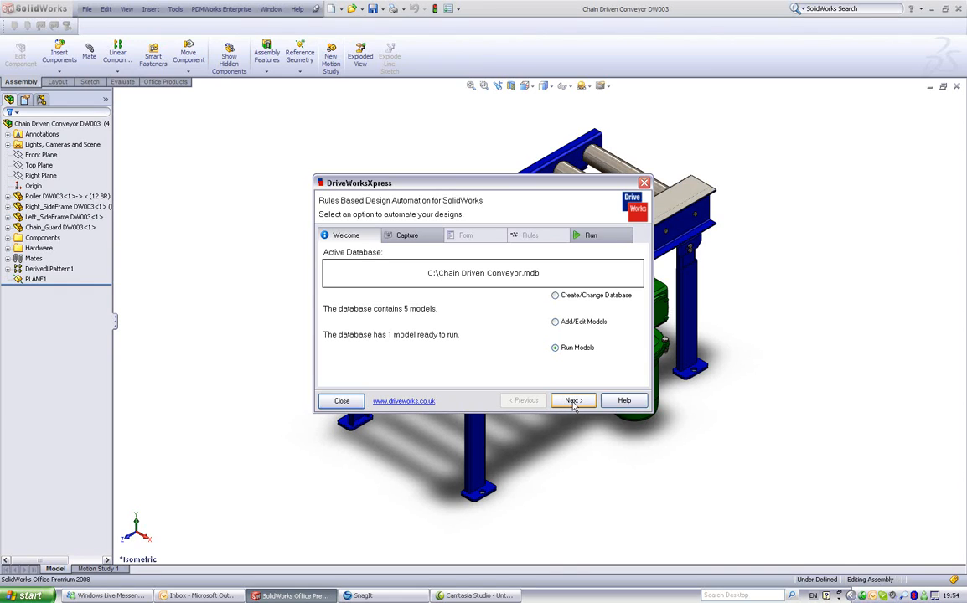
# Advance from the Welcome tab with Run Models selected to the empty Chain Driven Conveyor form
pyautogui.click(573, 401)
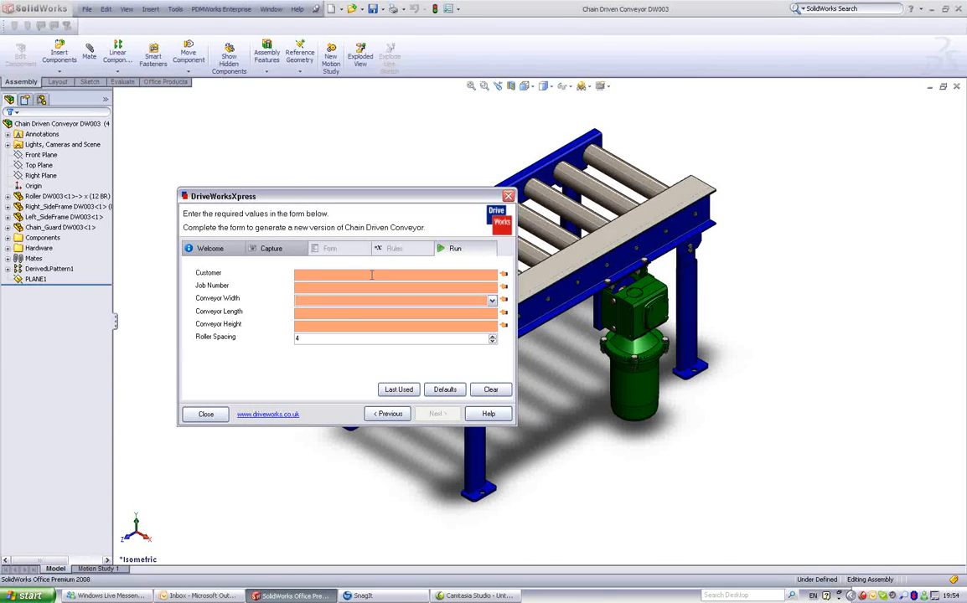
# Enter customer Food Pack International, job number DW004 and choose conveyor width 24 BR
pyautogui.write('Food Pack')
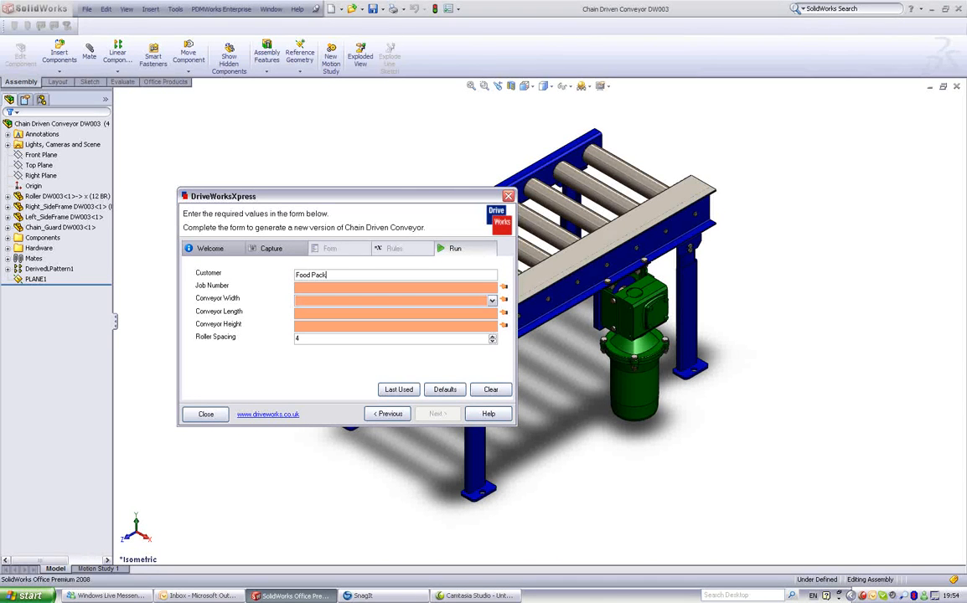
pyautogui.write('International')
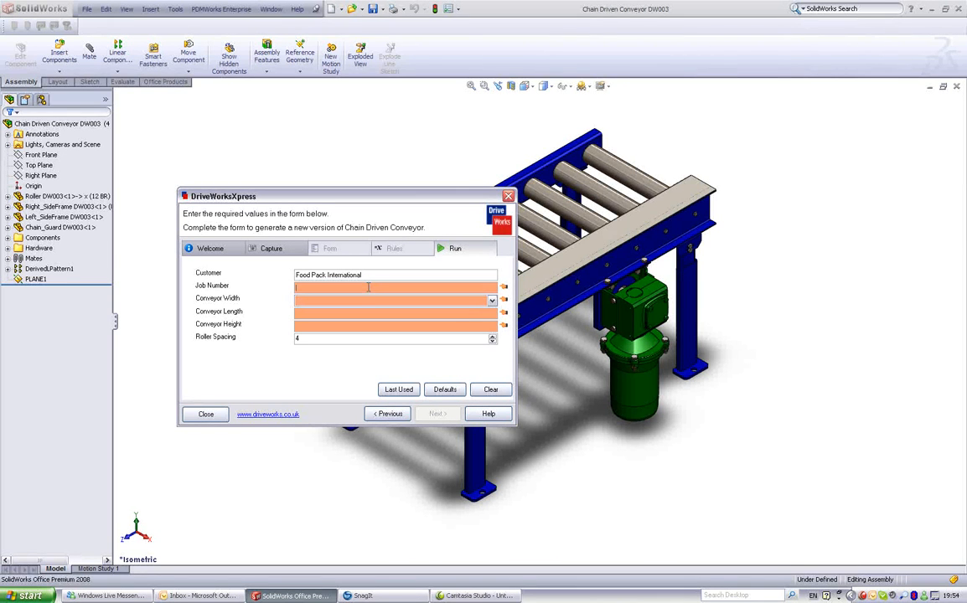
pyautogui.write('DW004')
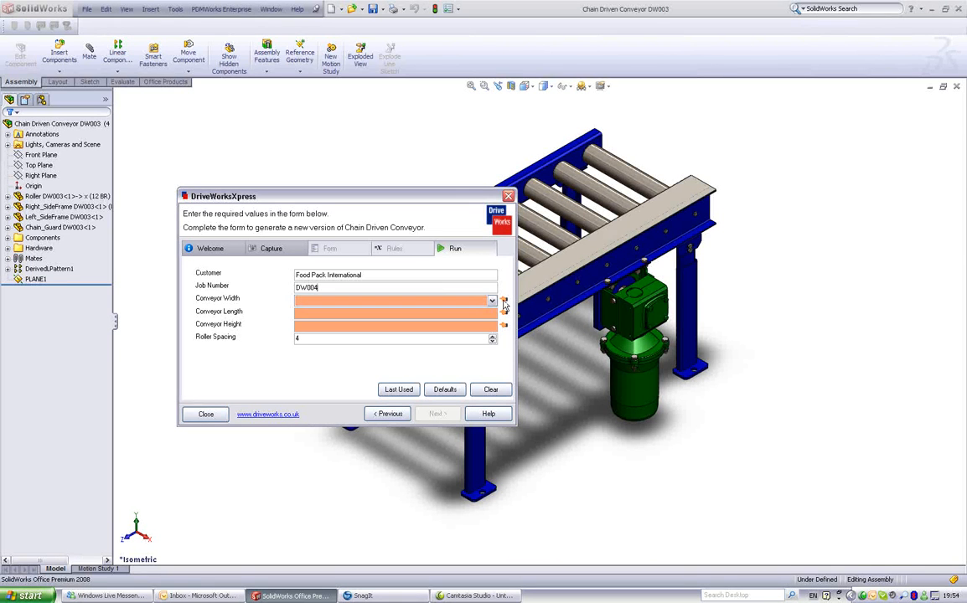
pyautogui.click(493, 299)
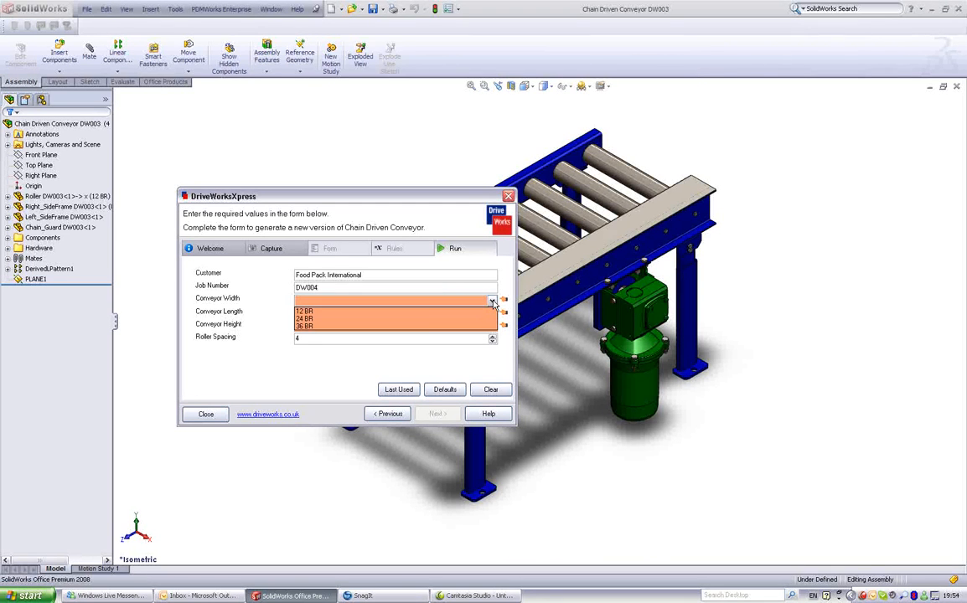
pyautogui.click(305, 318)
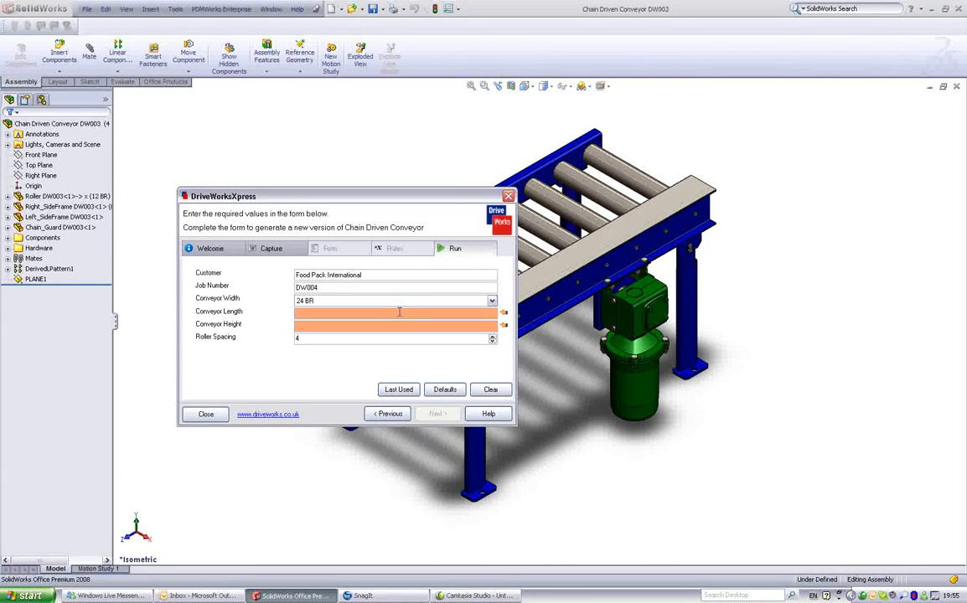
# Enter conveyor length 72 and height 18, keeping roller spacing 4
pyautogui.write('72')
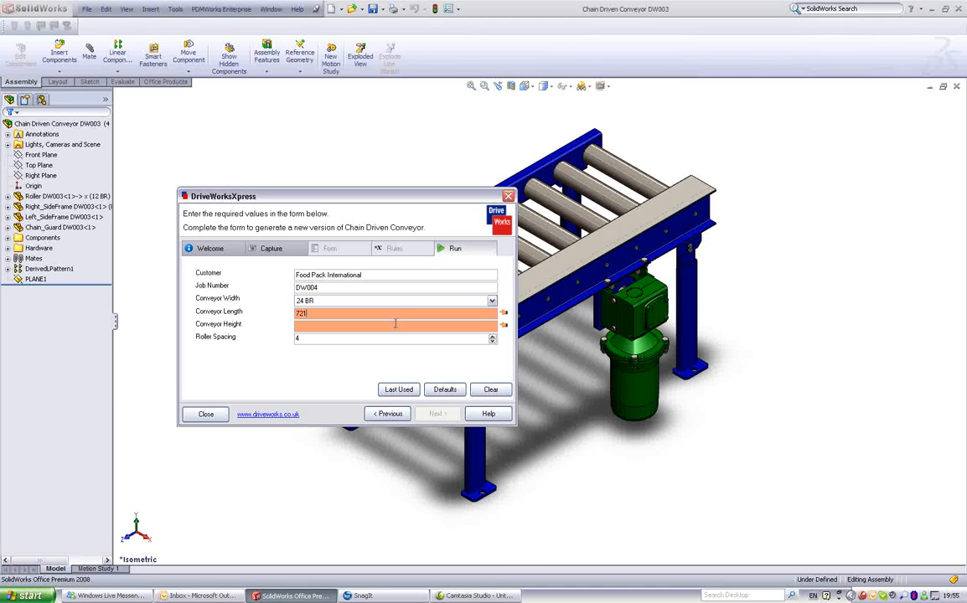
pyautogui.press('BackSpace')
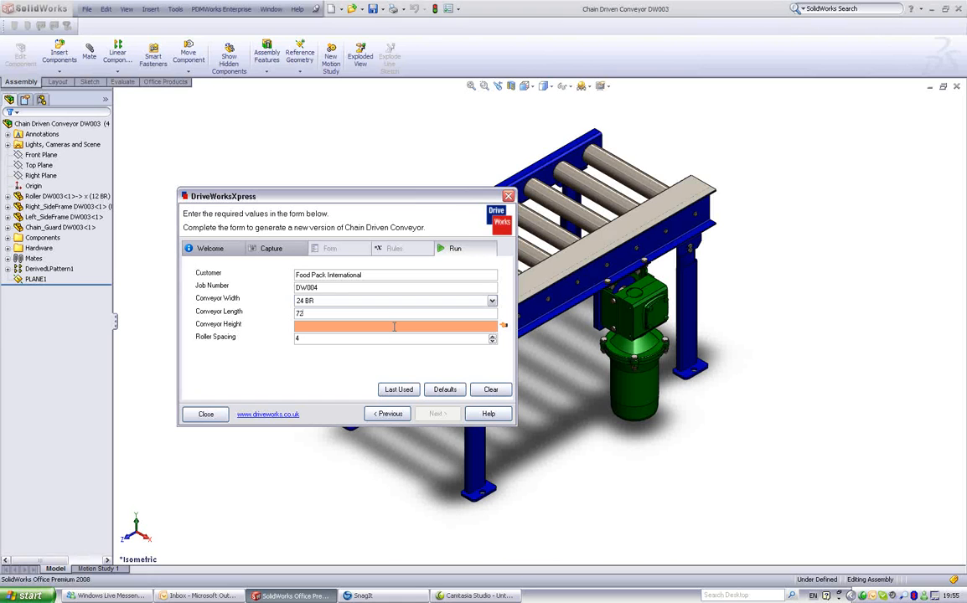
pyautogui.write('18')
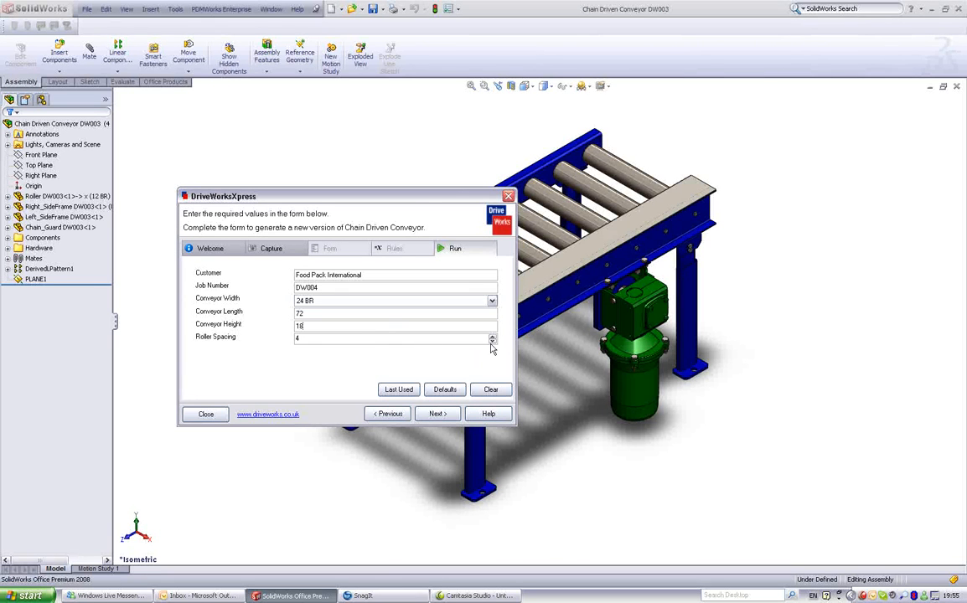
pyautogui.click(493, 335)
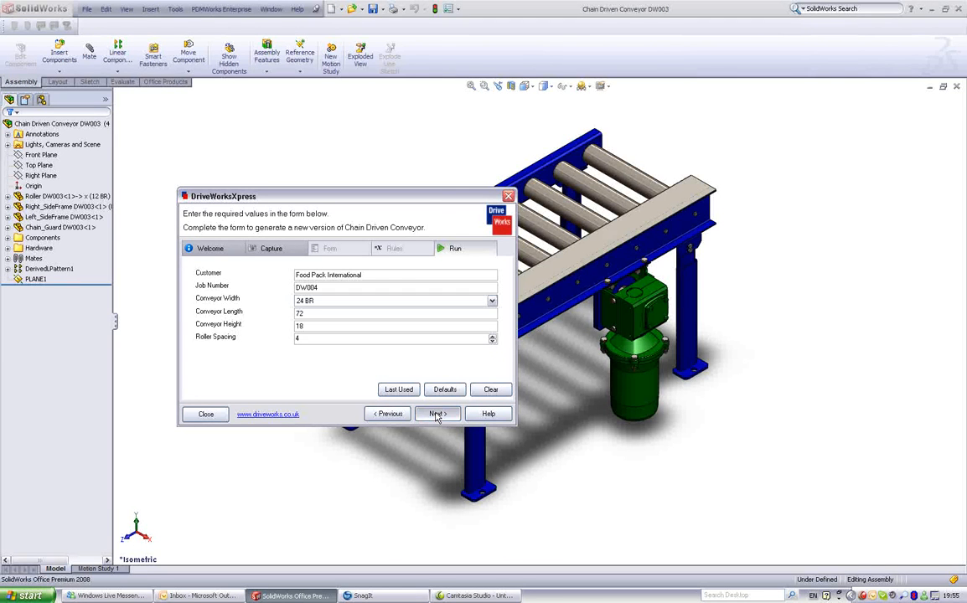
# Launch model generation, creating Chain_Guard DW004 with its length dimension set to 72
pyautogui.click(436, 413)
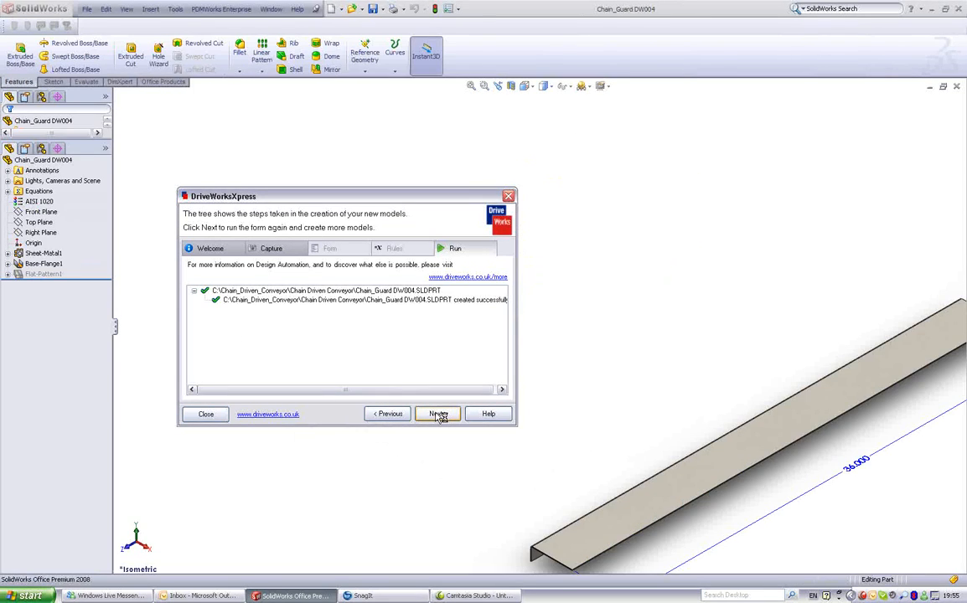
pyautogui.click(439, 412)
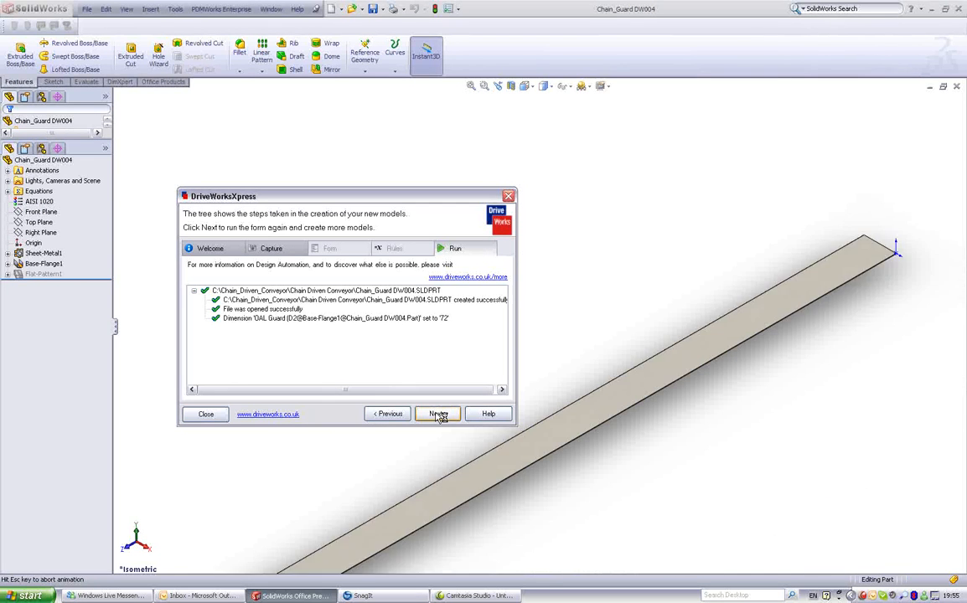
pyautogui.click(436, 412)
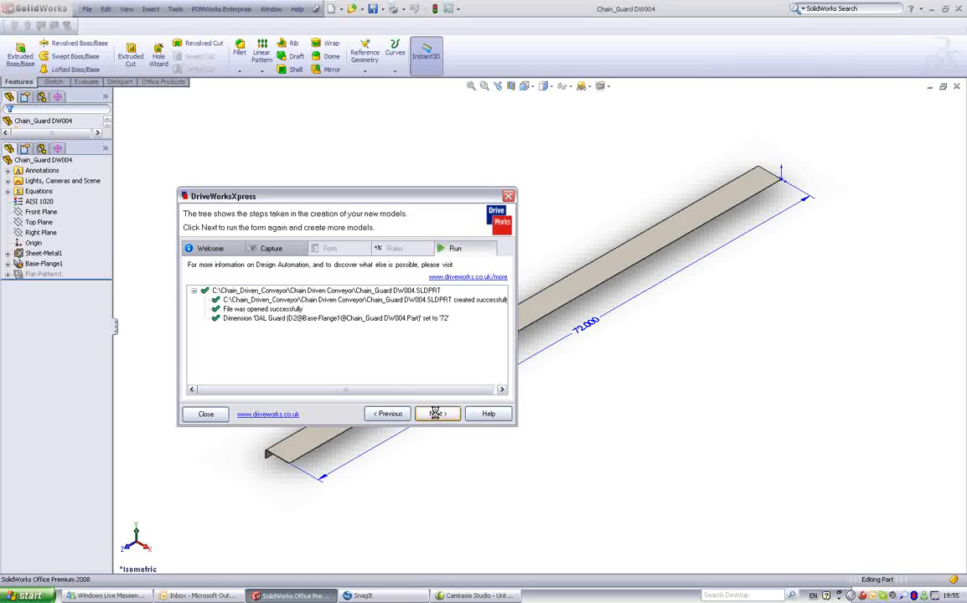
pyautogui.click(435, 412)
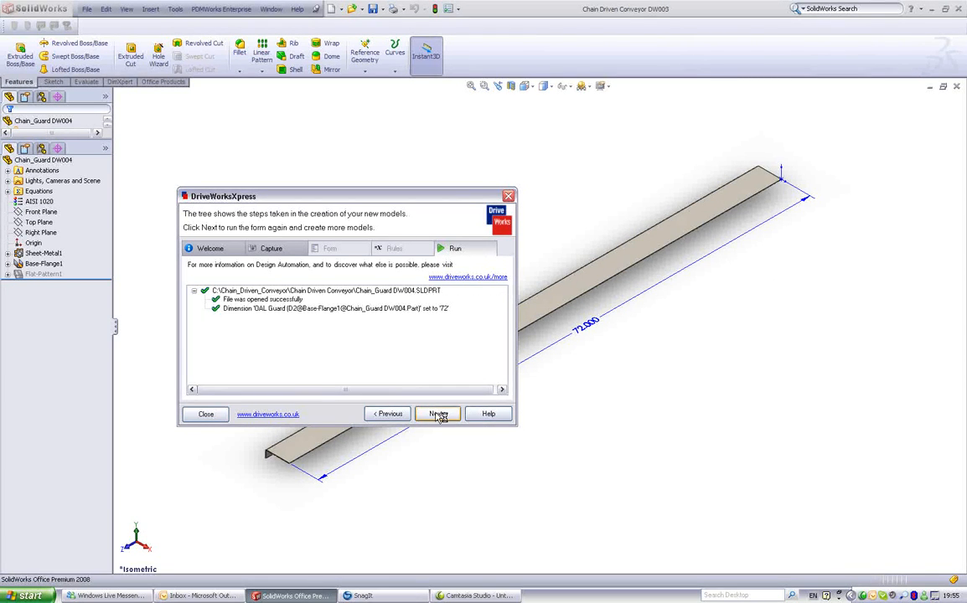
pyautogui.click(436, 412)
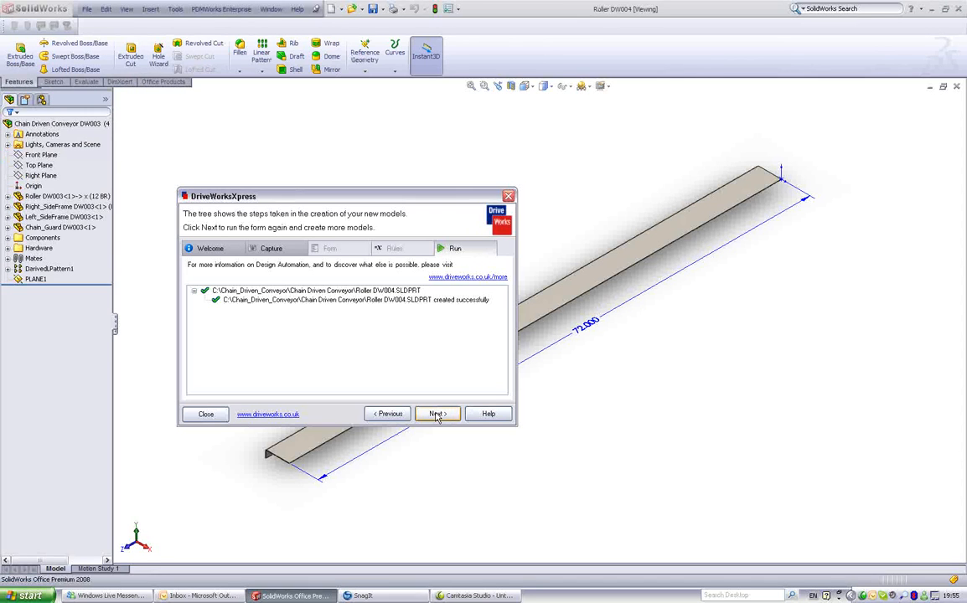
# Let Roller DW004.SLDPRT be created and switched to the 24 BR configuration
pyautogui.click(436, 413)
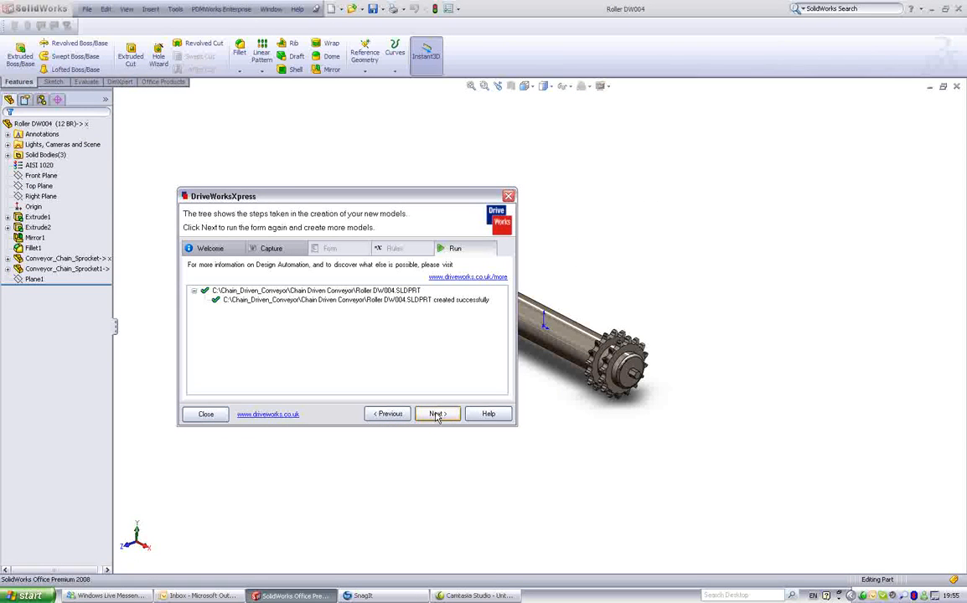
pyautogui.click(436, 413)
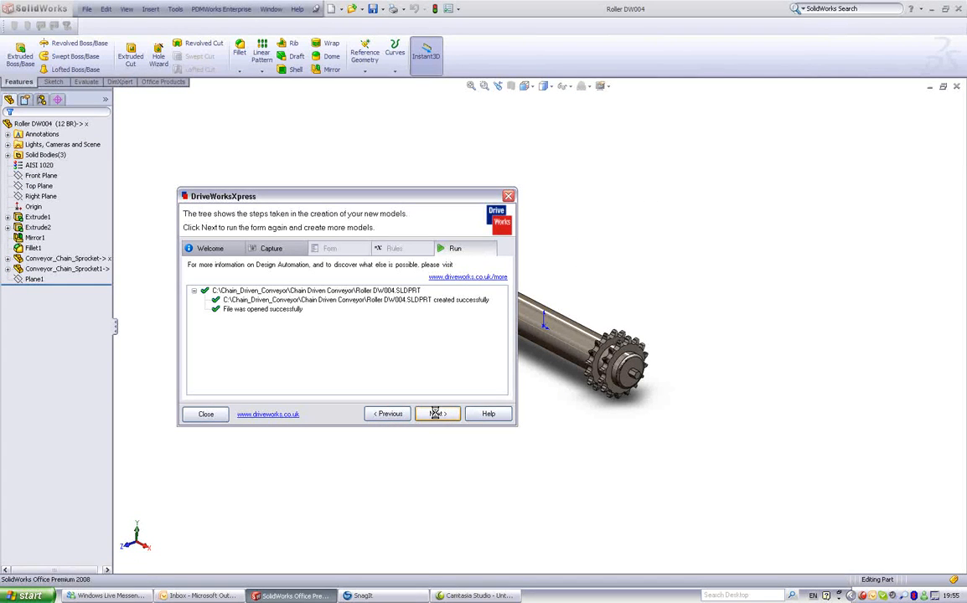
pyautogui.click(436, 413)
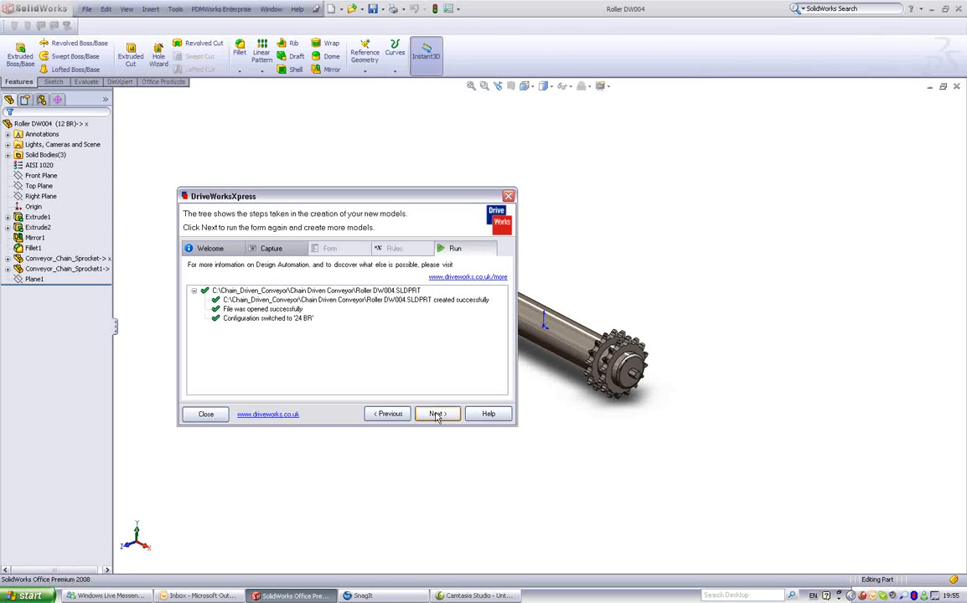
pyautogui.click(435, 414)
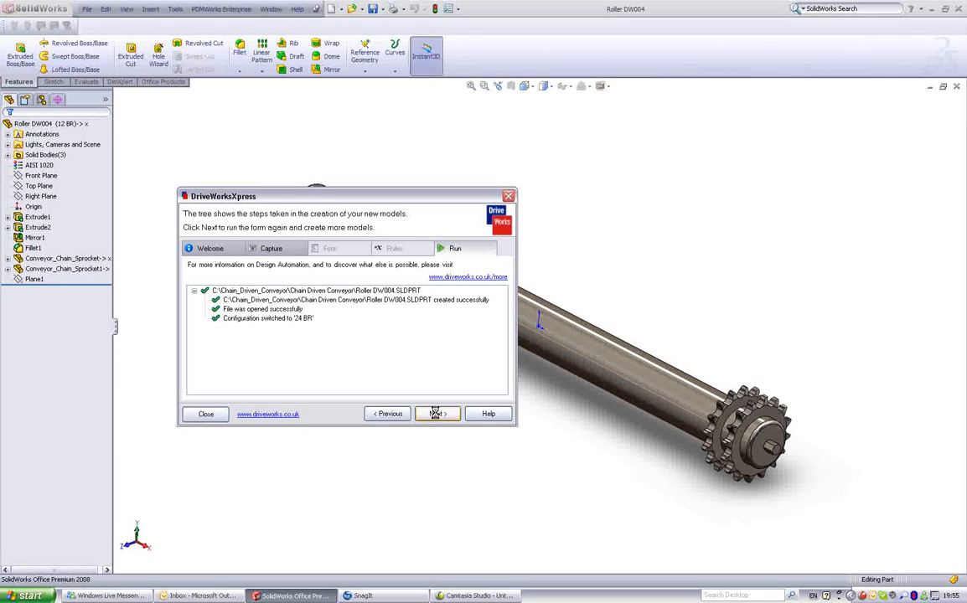
pyautogui.click(436, 412)
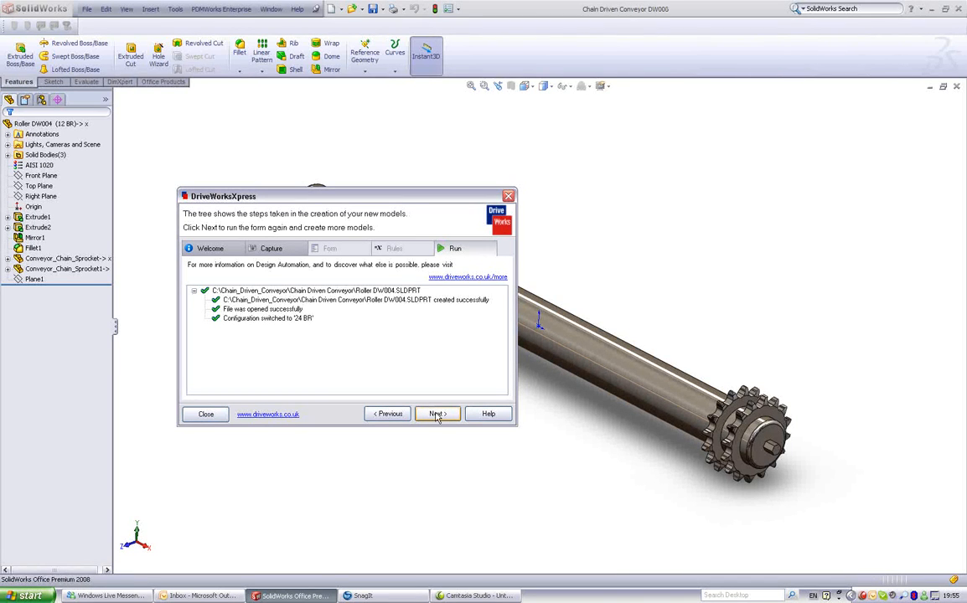
pyautogui.click(436, 412)
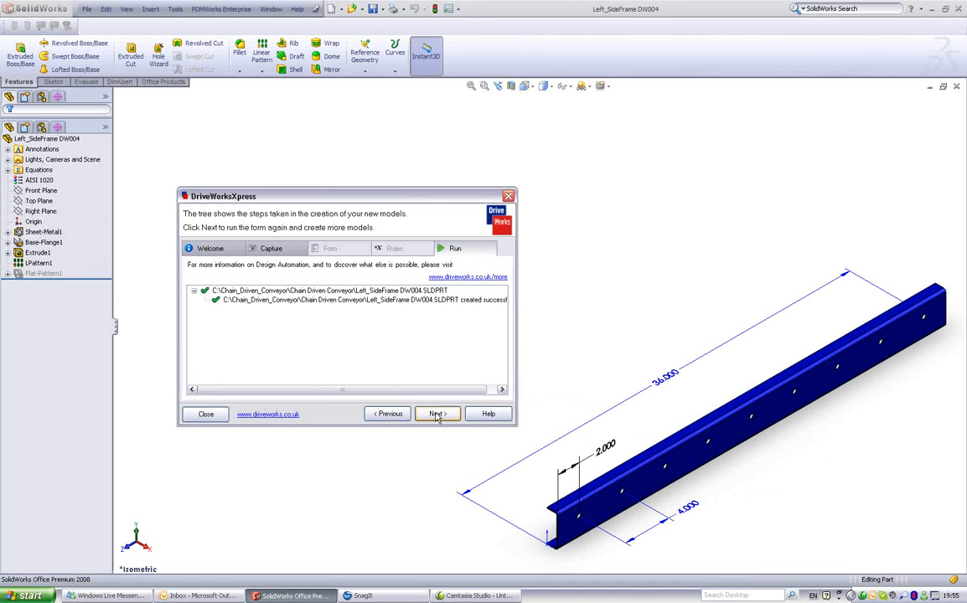
# Let Left_SideFrame and Right_SideFrame DW004 be created with length 72, roller spacing 4 and quantity 18
pyautogui.click(436, 413)
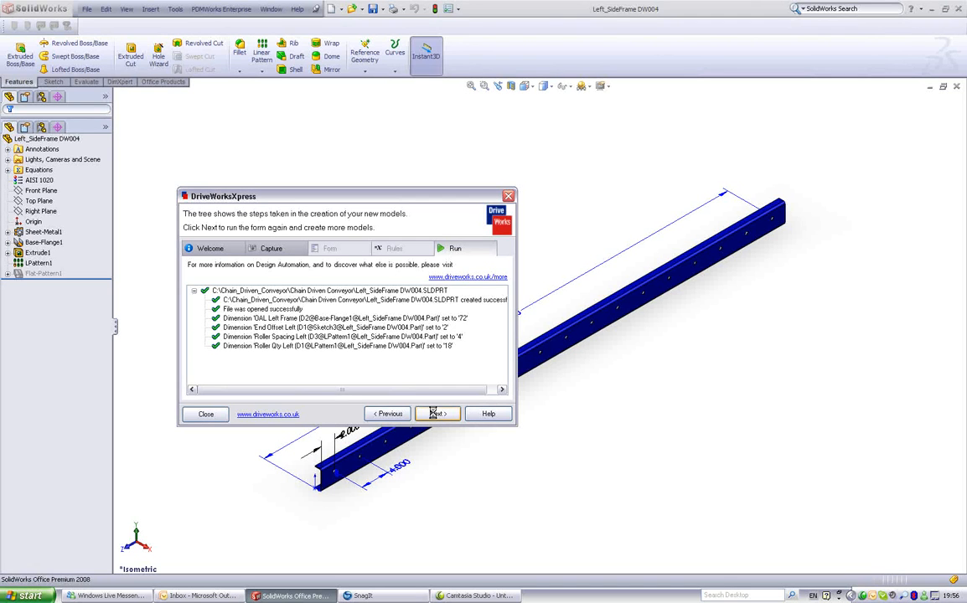
pyautogui.click(436, 413)
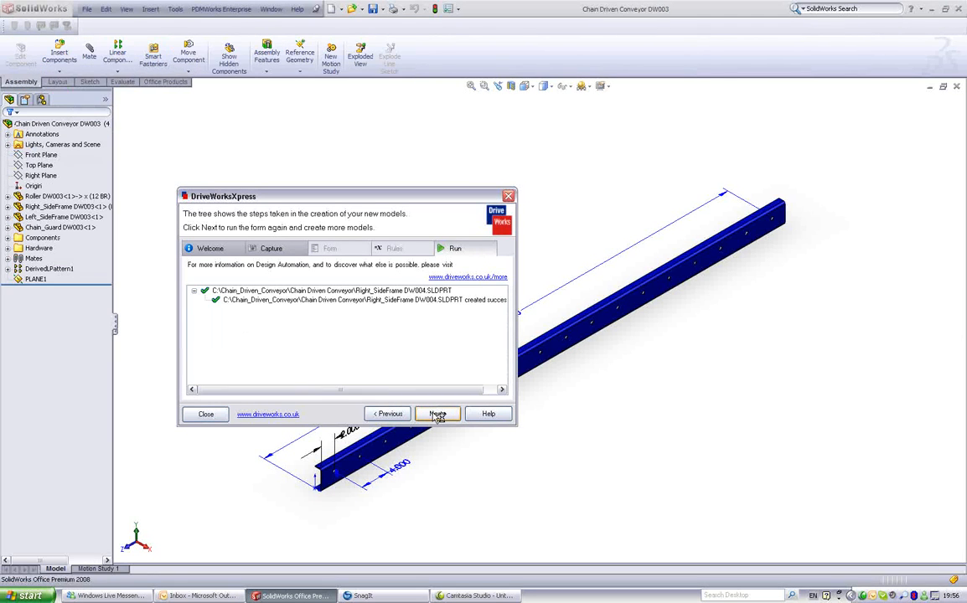
pyautogui.click(436, 412)
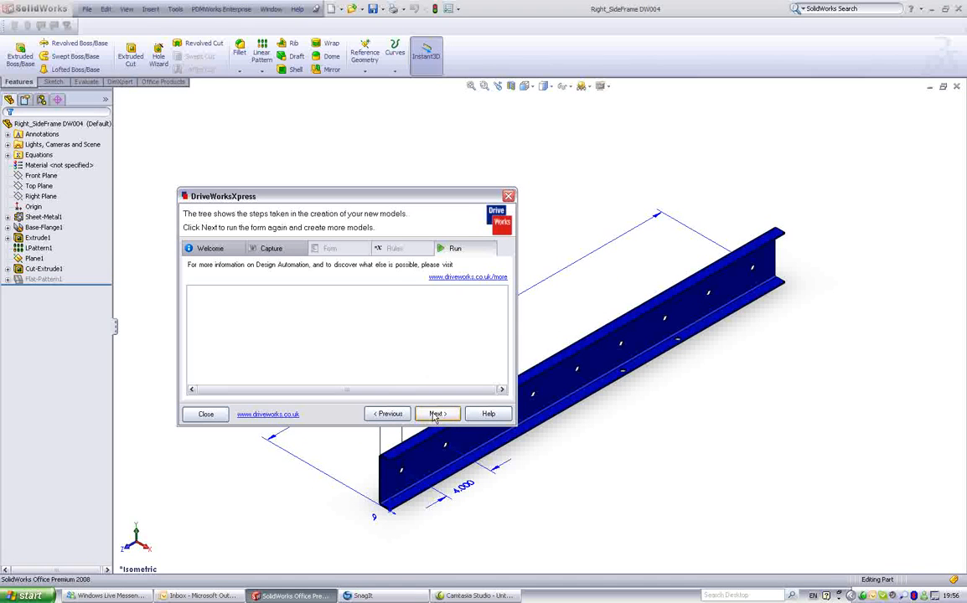
pyautogui.click(436, 413)
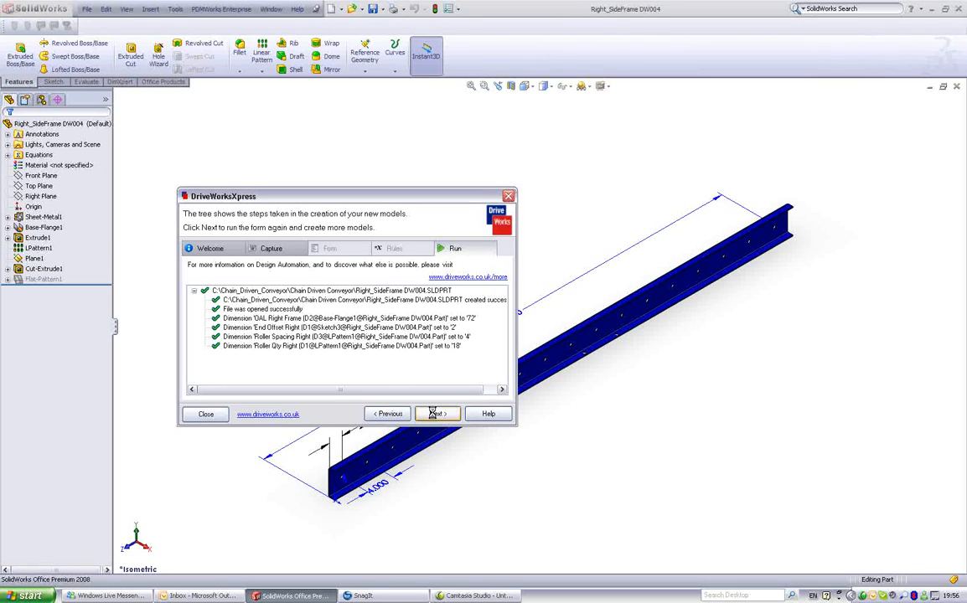
pyautogui.click(436, 412)
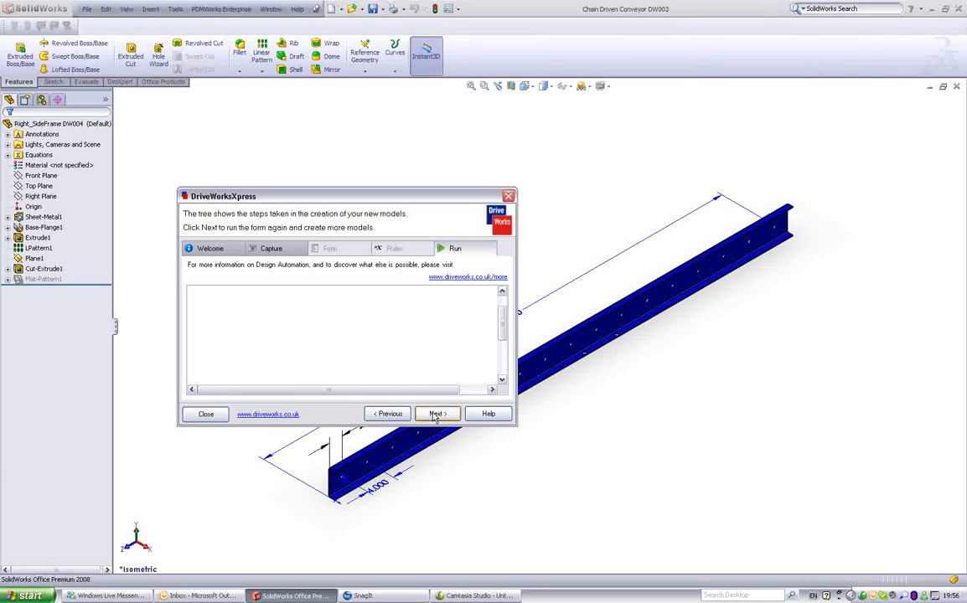
pyautogui.click(435, 412)
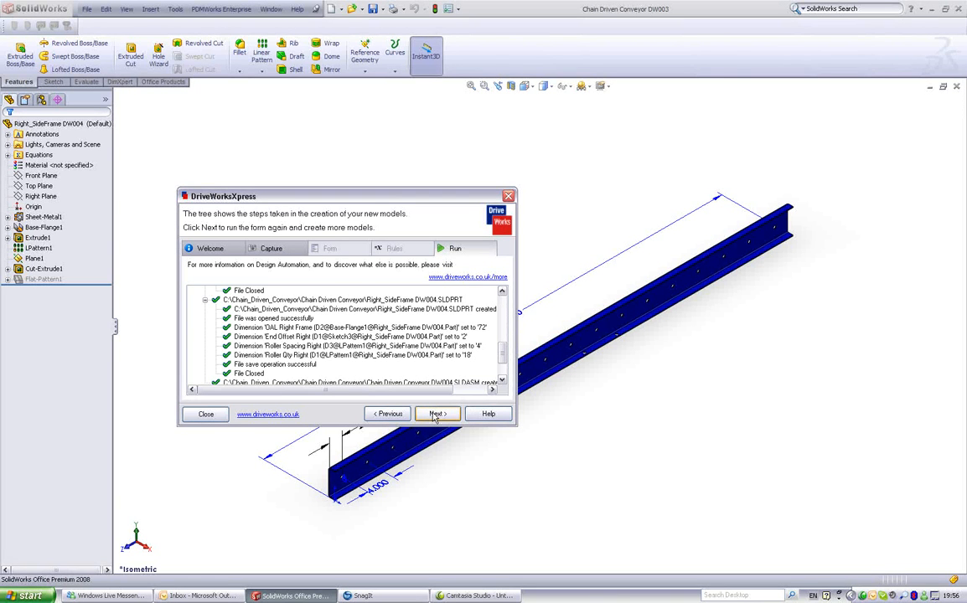
pyautogui.click(436, 412)
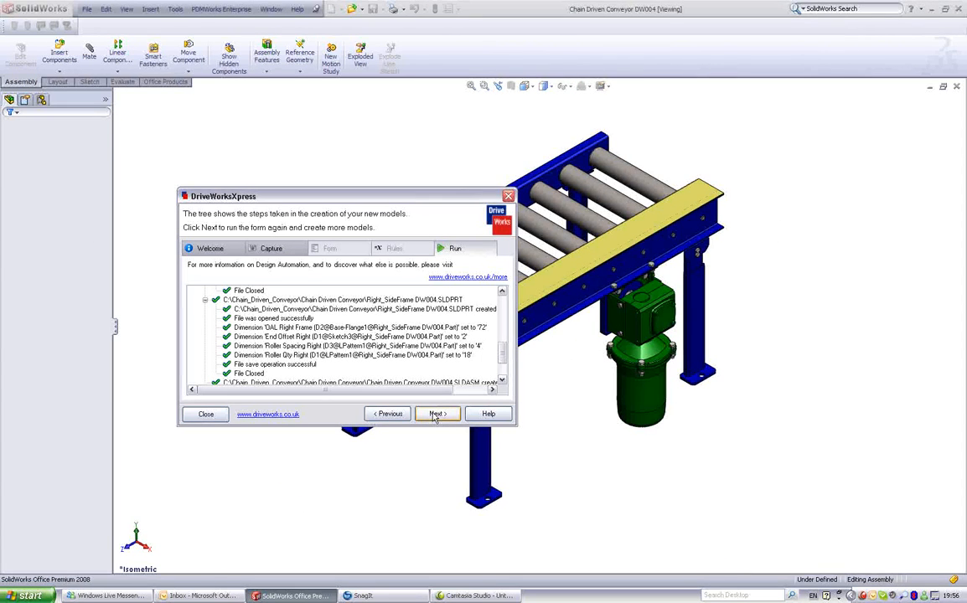
# Let the saved Chain Driven Conveyor DW004 assembly open with rollers, side frames, guard and motor
pyautogui.click(436, 414)
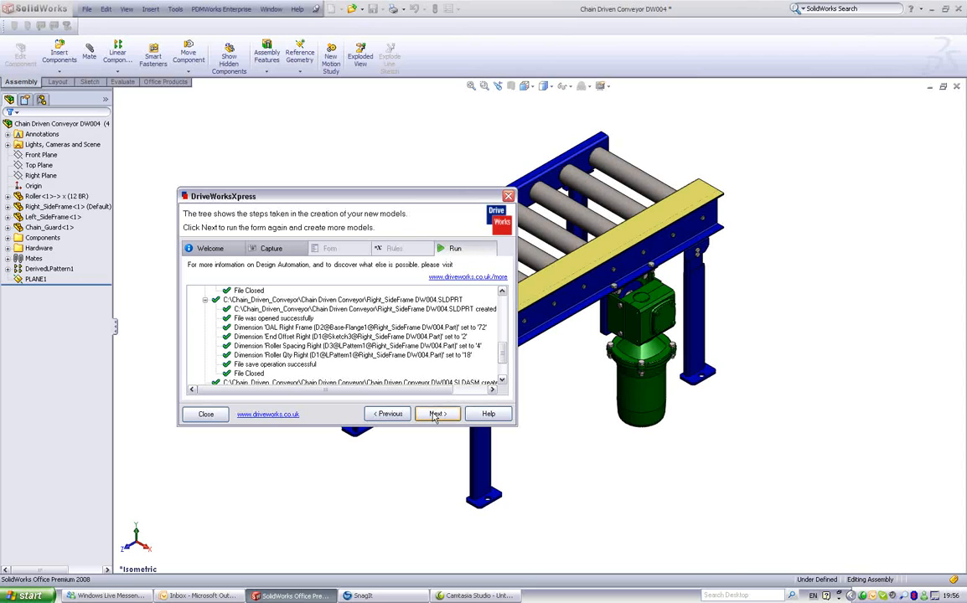